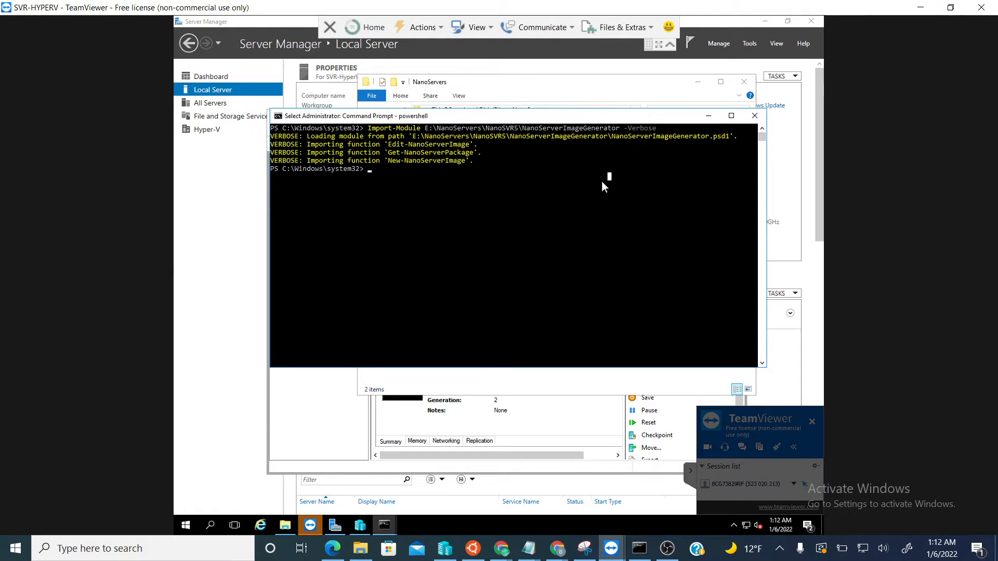
Enter New-NanoServerImage with Datacenter edition, Host deployment, MediaPath F:\ and BasePath .\Base, starting -TargetPath.
{"action": "type", "text": "new-nano"}
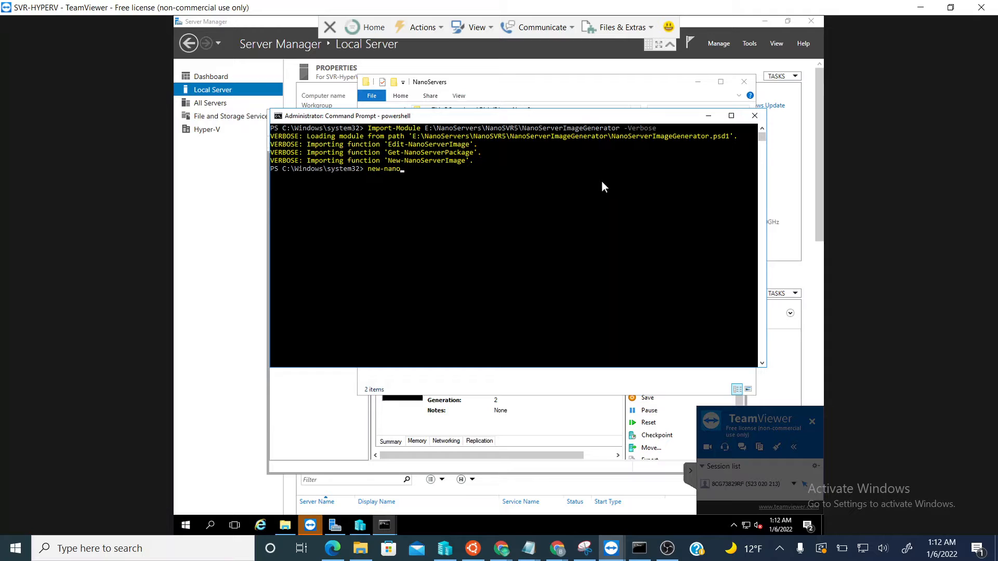
{"action": "type", "text": "New-NanoServerImage -e"}
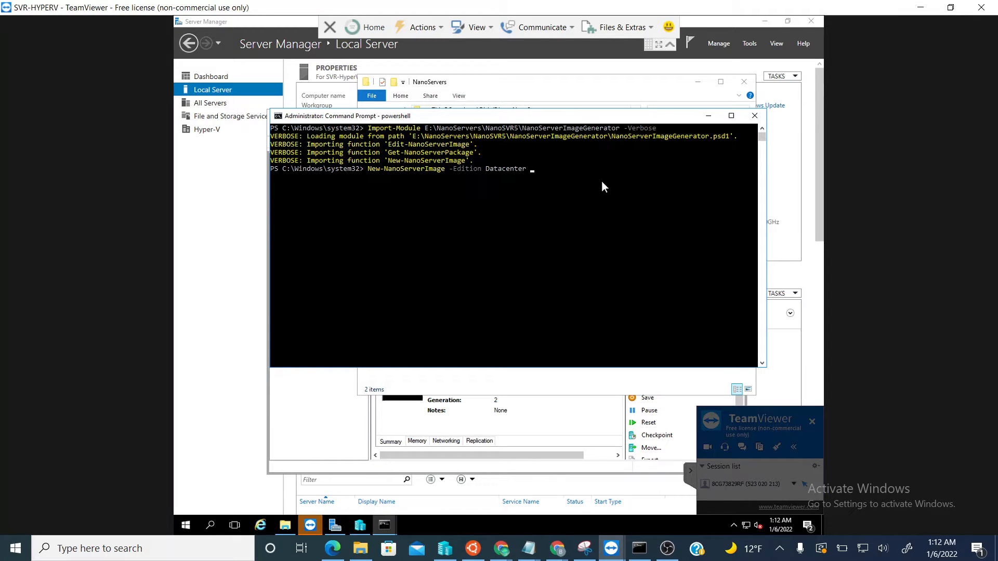
{"action": "type", "text": "-DeploymentType"}
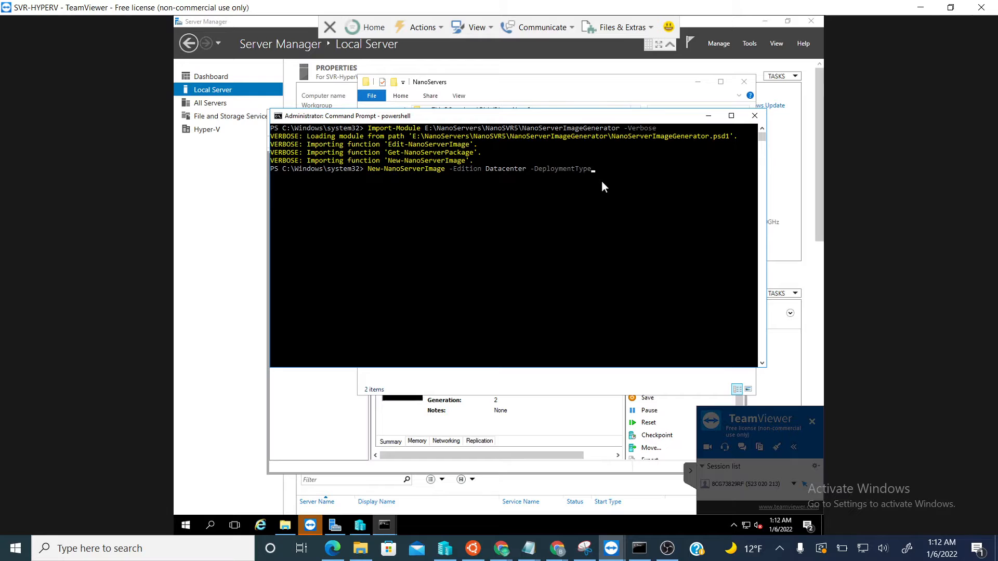
{"action": "type", "text": "Host -"}
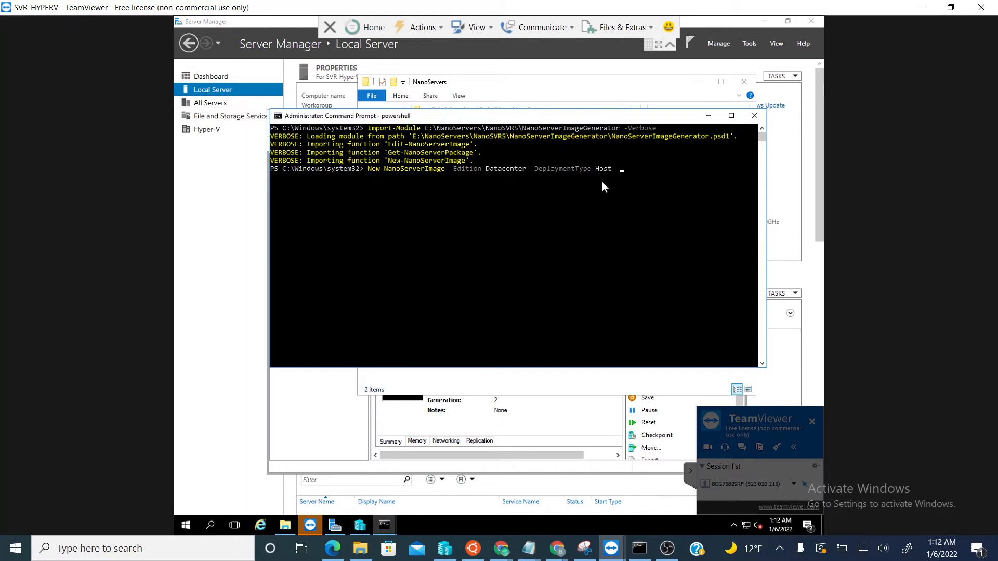
{"action": "type", "text": "MediaPath"}
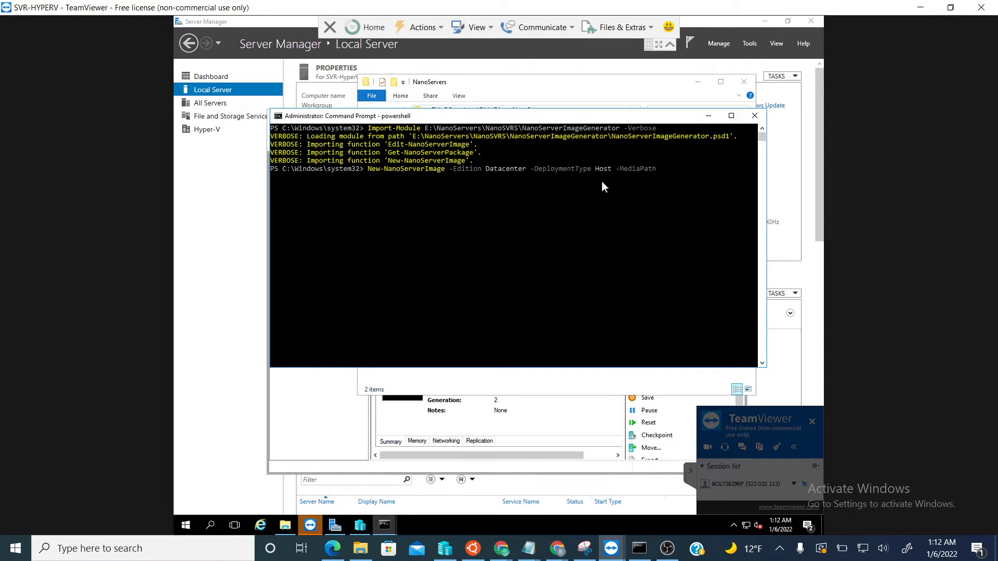
{"action": "type", "text": "F:"}
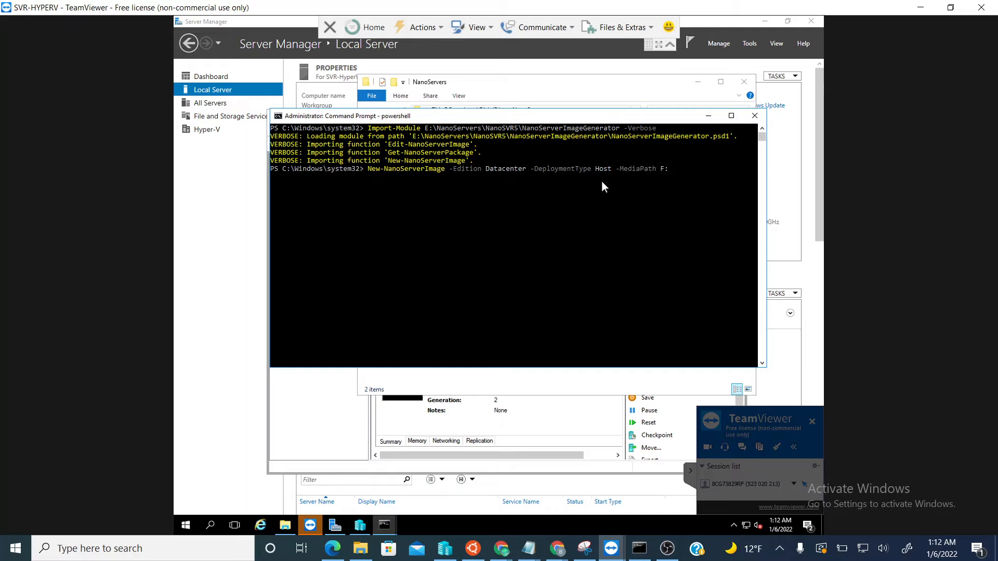
{"action": "type", "text": "\\"}
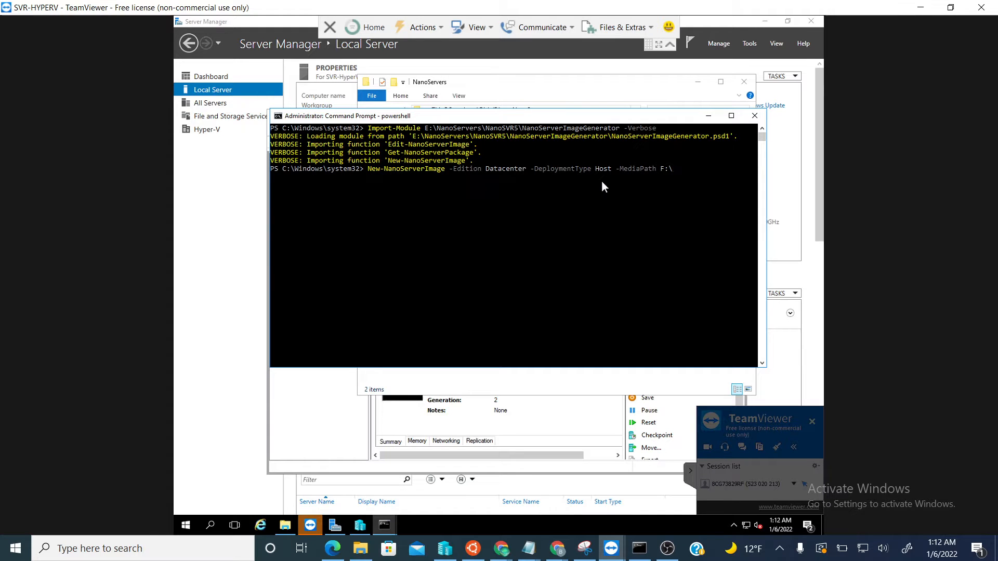
{"action": "type", "text": "-ba"}
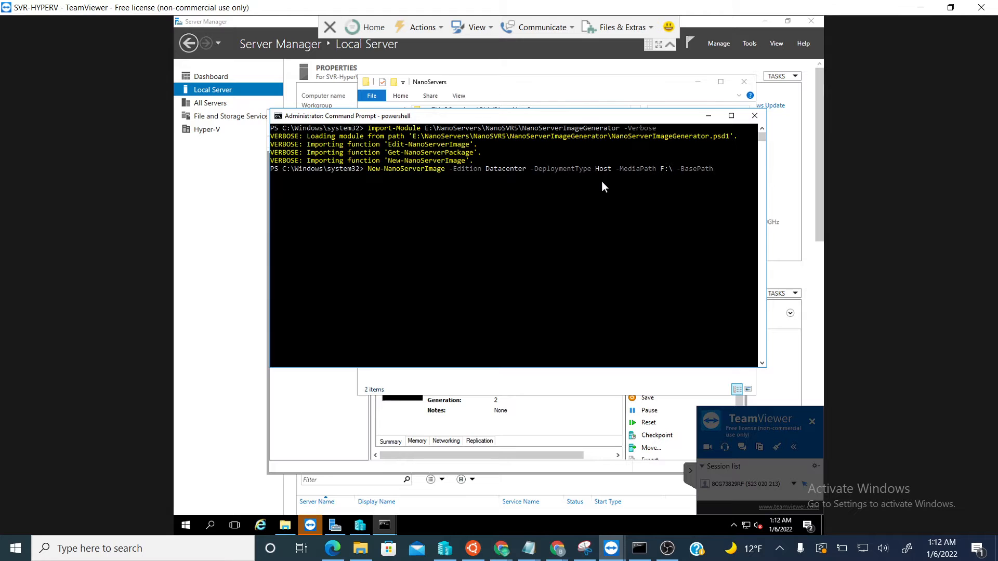
{"action": "type", "text": ".\\Bas"}
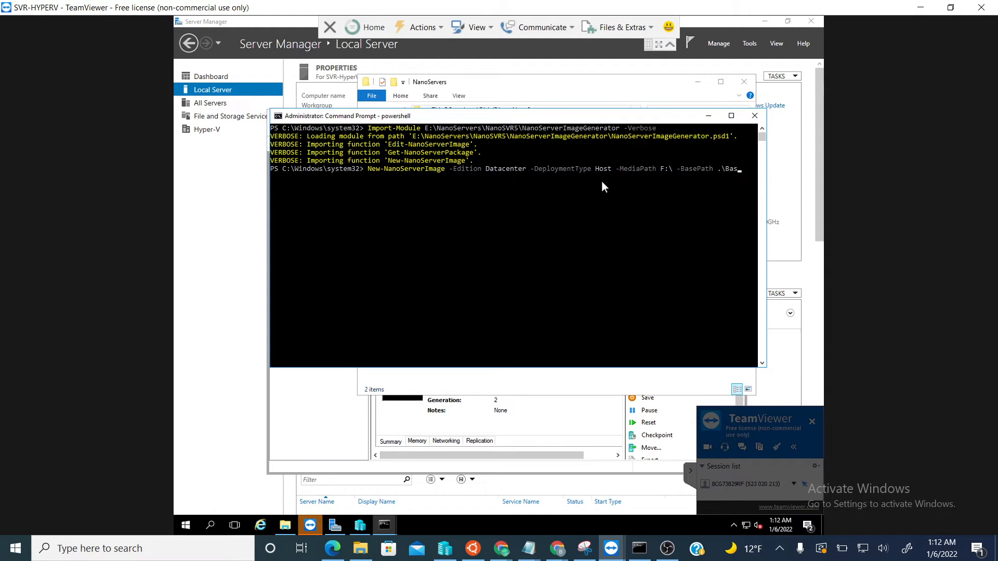
{"action": "type", "text": "-TargetPath"}
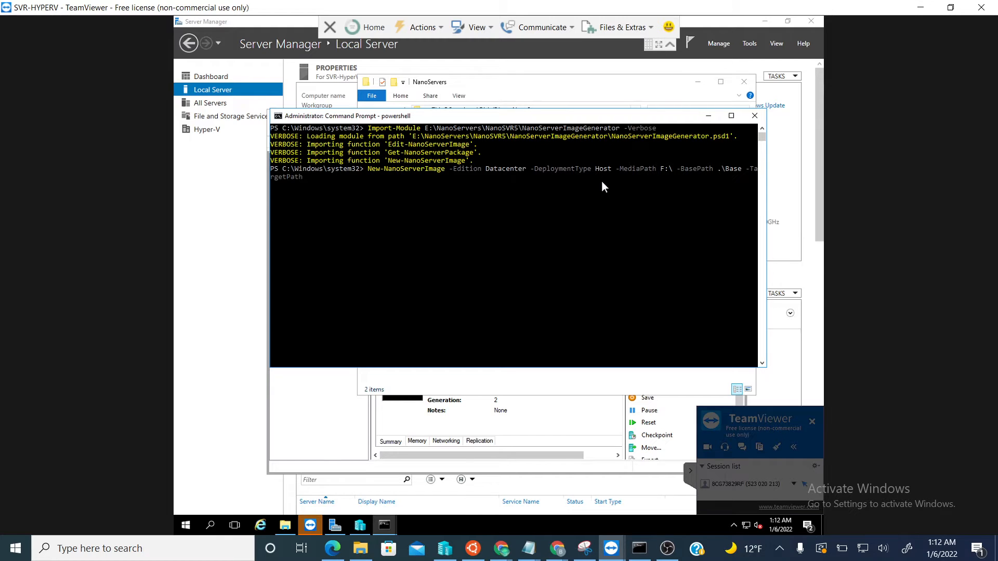
Set the target path to a NanoSVR image under E:\NanoServers\.
{"action": "type", "text": "E:"}
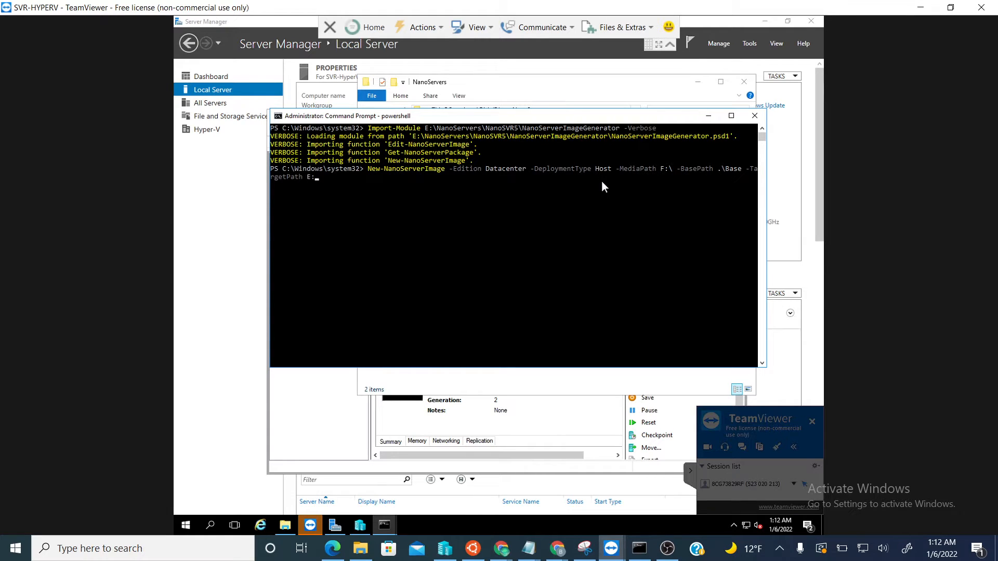
{"action": "type", "text": "NanoServers\\"}
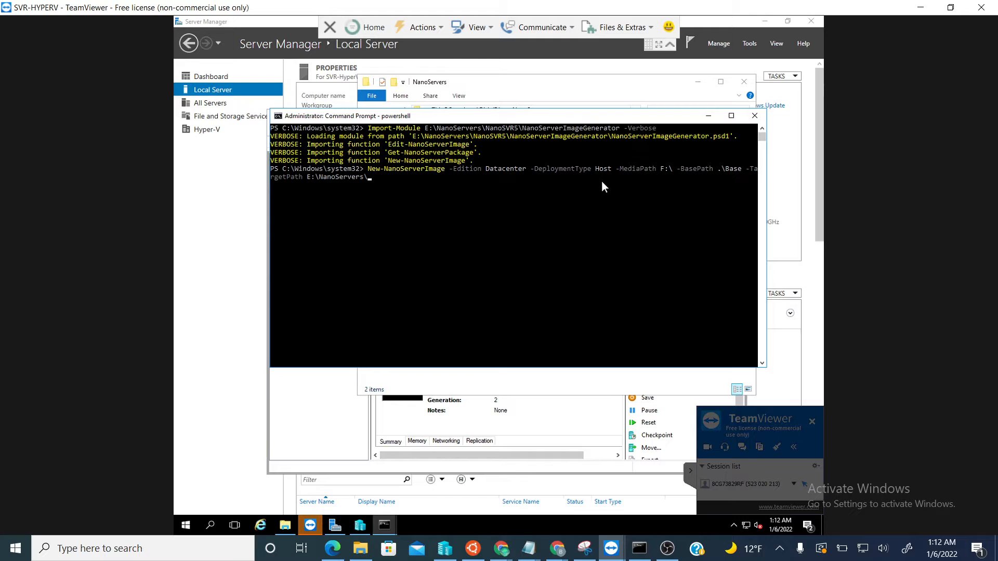
{"action": "type", "text": "NanoSVR3"}
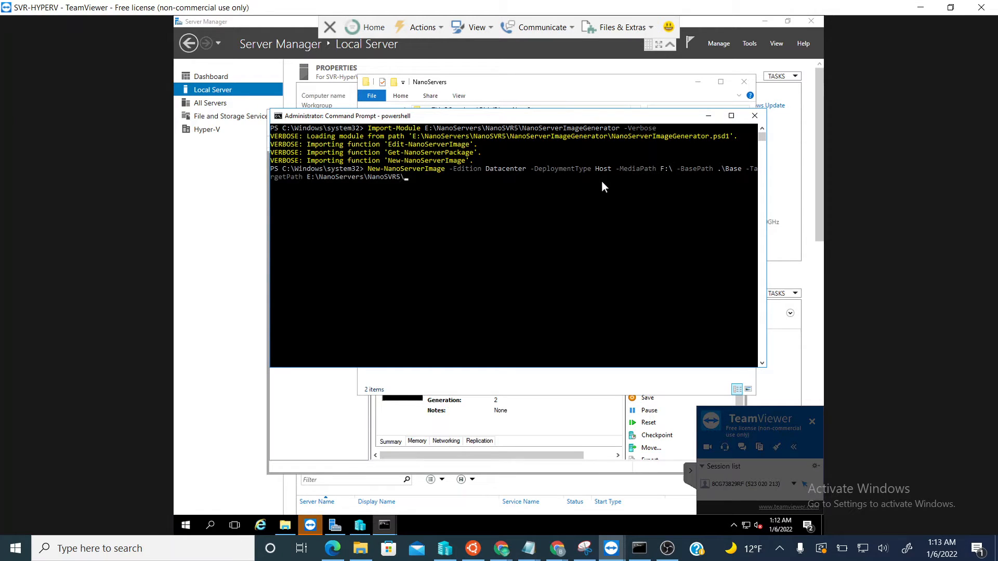
{"action": "type", "text": "Na"}
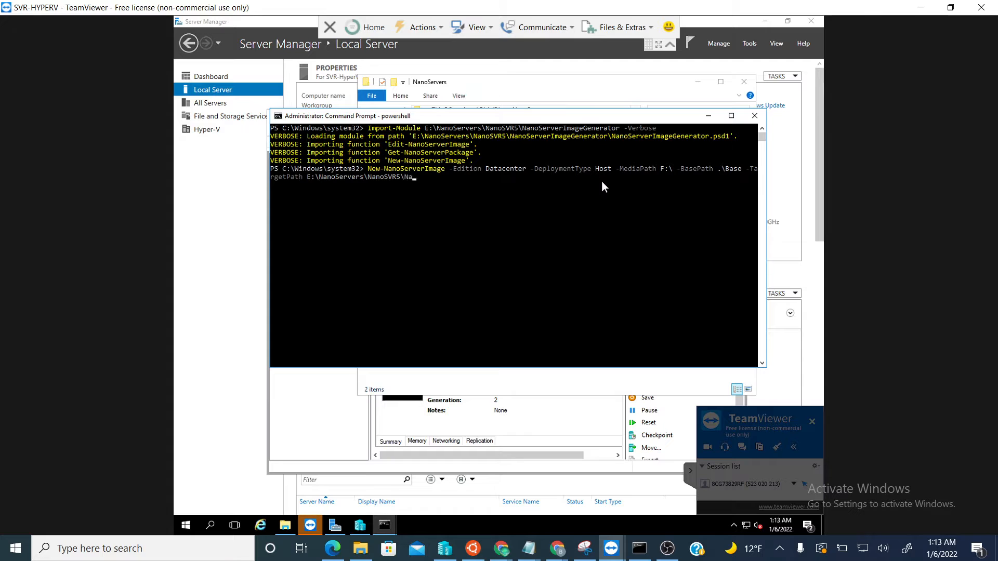
{"action": "type", "text": "noSVR5.vhdx"}
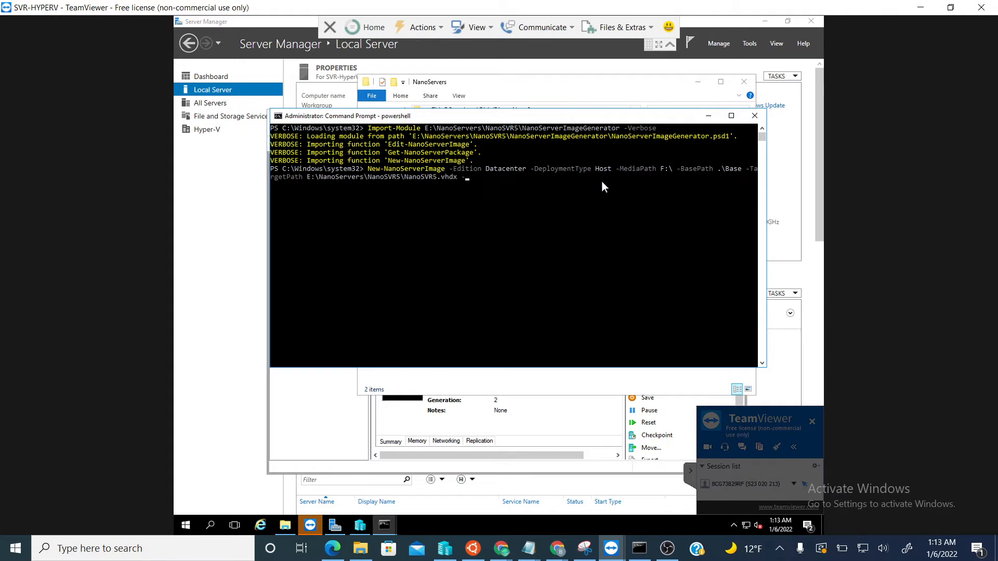
Add -ComputerName NanoSVR5 and the -OEMDrivers switch to the command.
{"action": "type", "text": "-computer"}
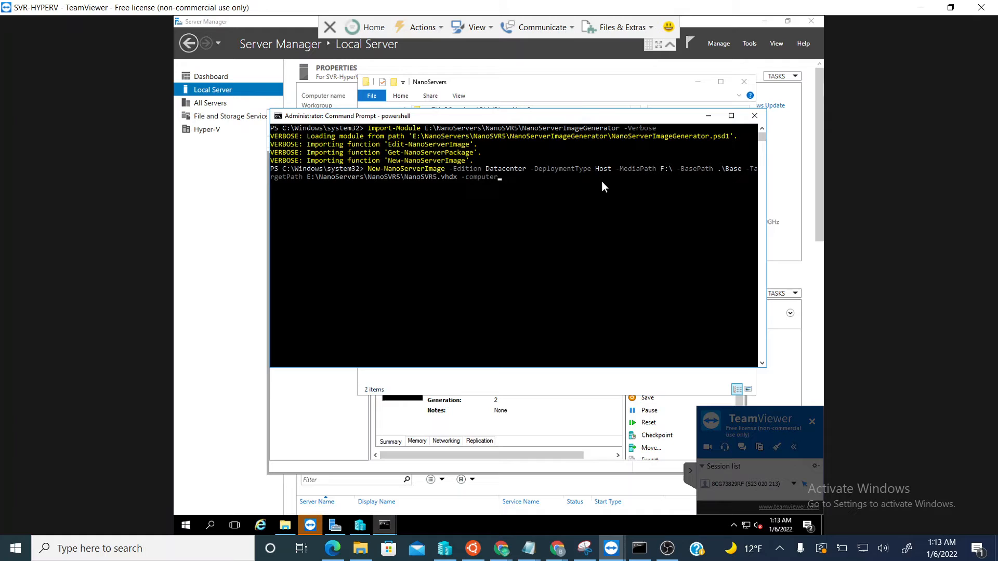
{"action": "type", "text": "Name"}
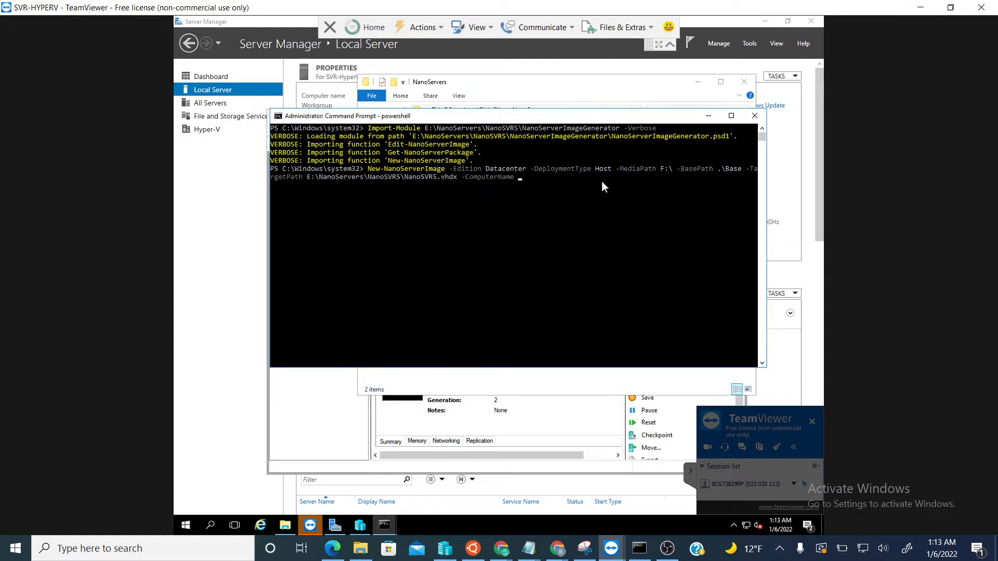
{"action": "type", "text": "V"}
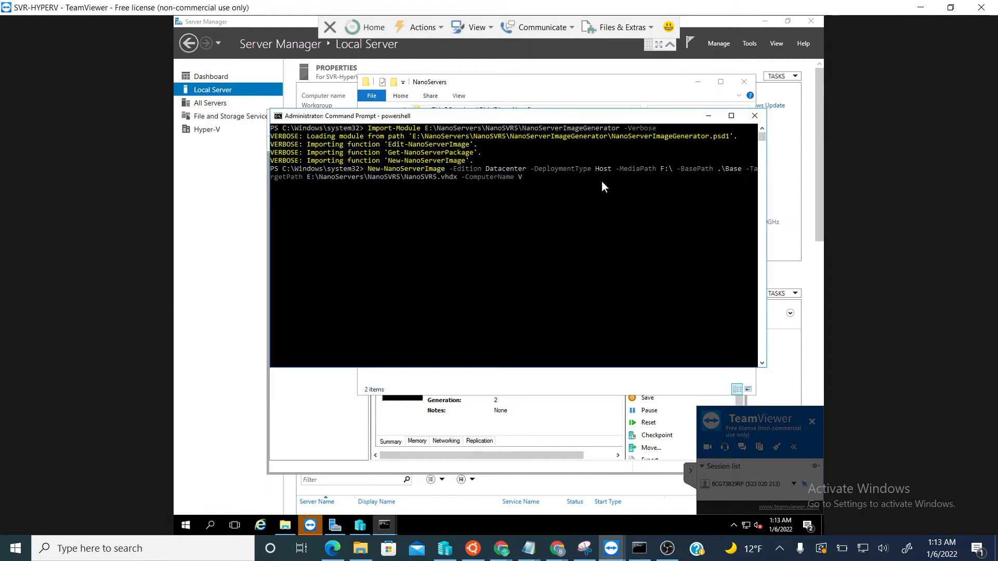
{"action": "type", "text": "NanoSVR5"}
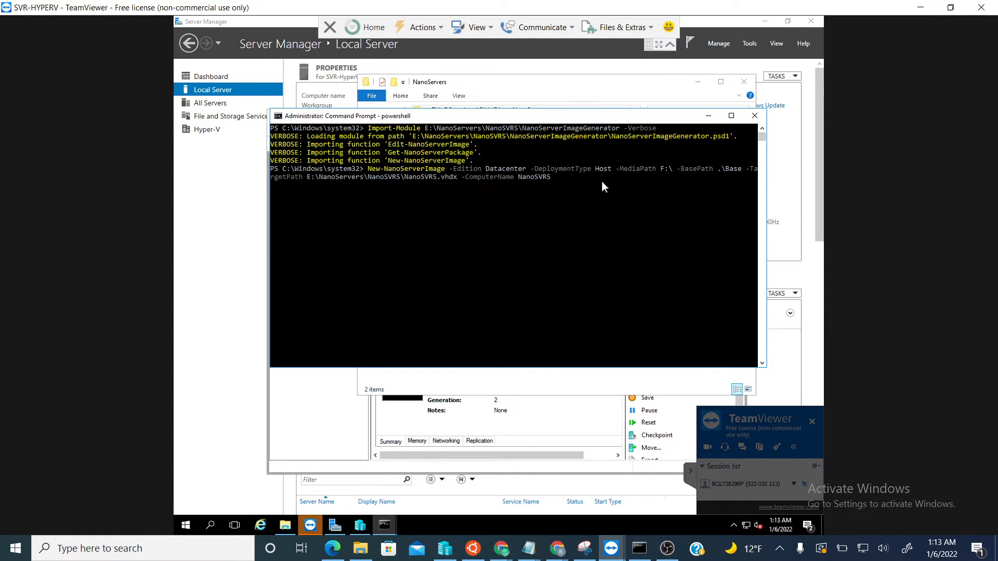
{"action": "type", "text": "-odem"}
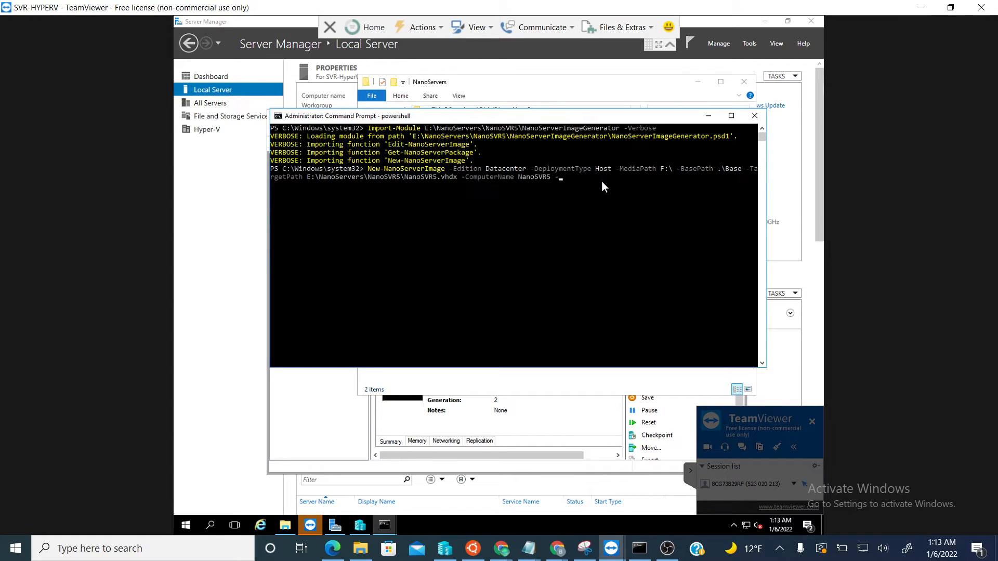
{"action": "type", "text": "-OEMDrivers"}
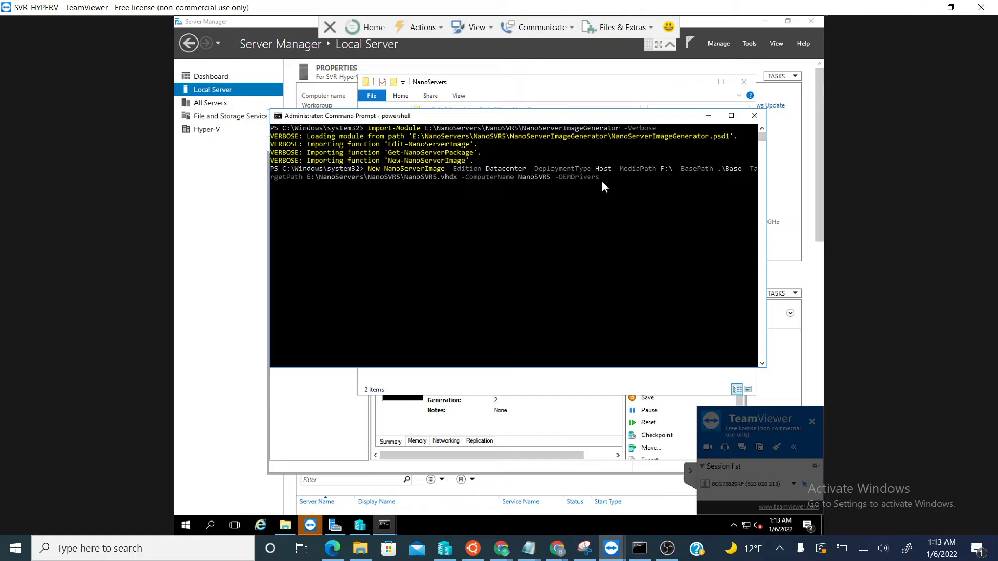
{"action": "type", "text": "-comp"}
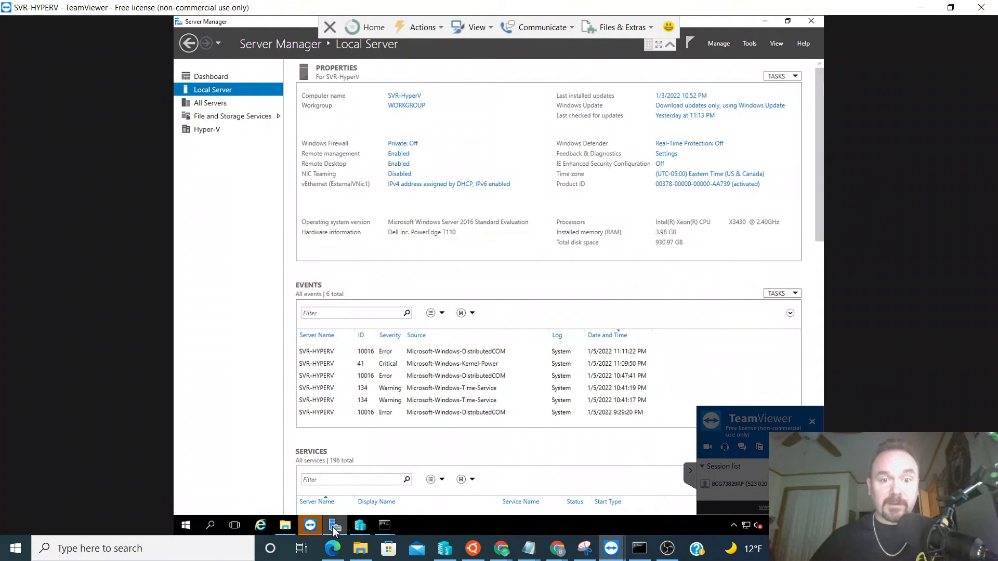
Connect to NanoSRV1 from Hyper-V Manager and bring the remote session back into view.
{"action": "left_click", "coordinate": [334, 525]}
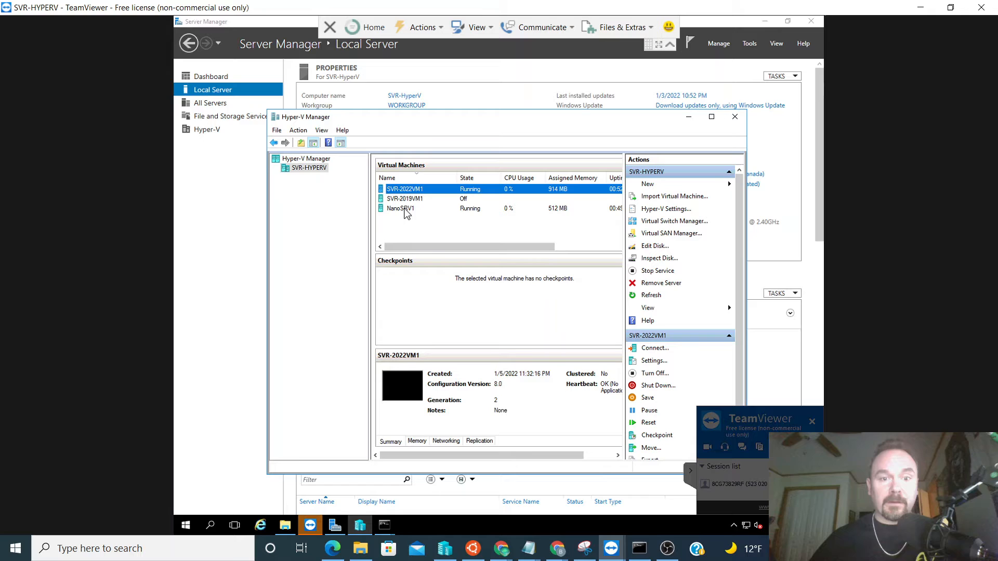
{"action": "left_click", "coordinate": [401, 209]}
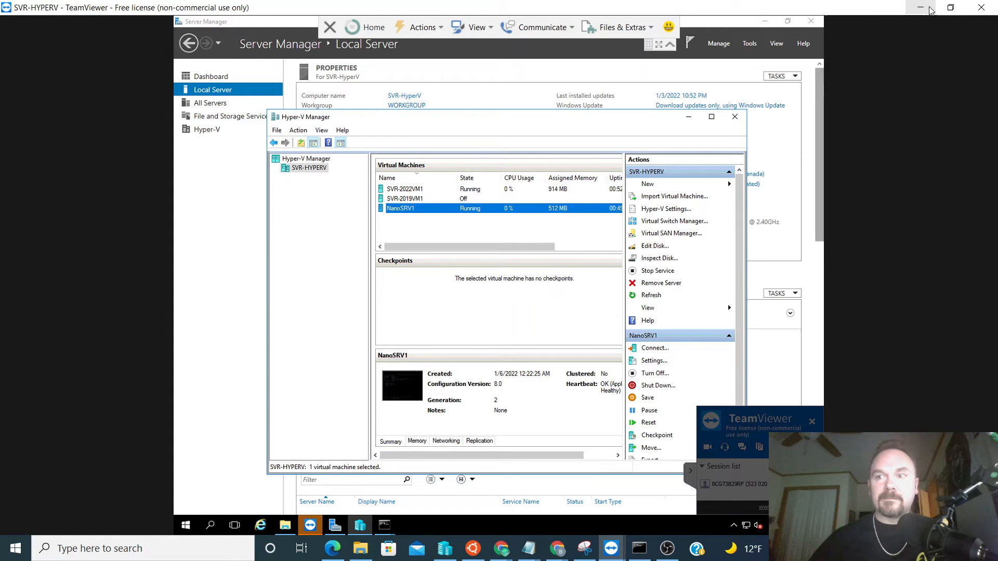
{"action": "left_click", "coordinate": [654, 348]}
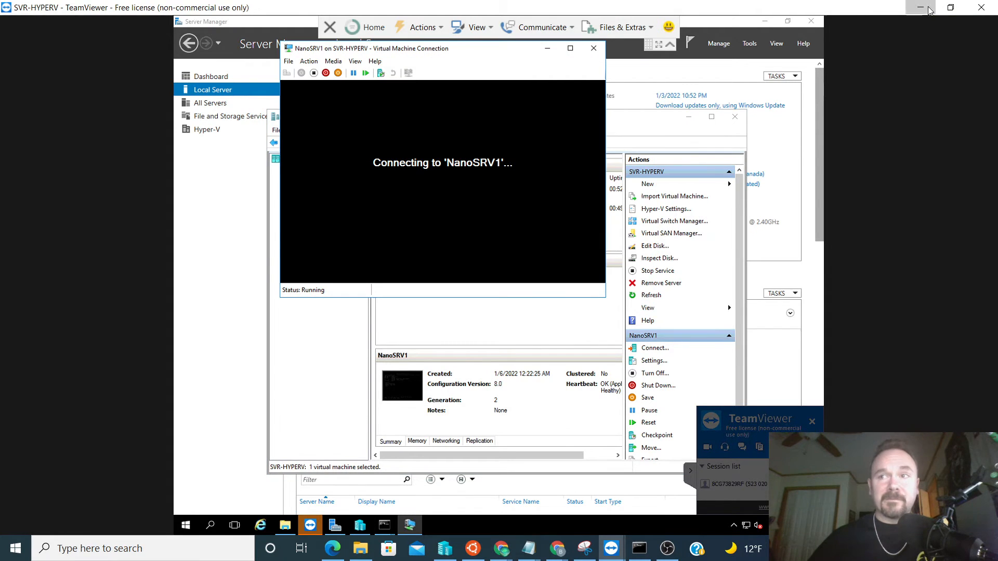
{"action": "left_click", "coordinate": [919, 7]}
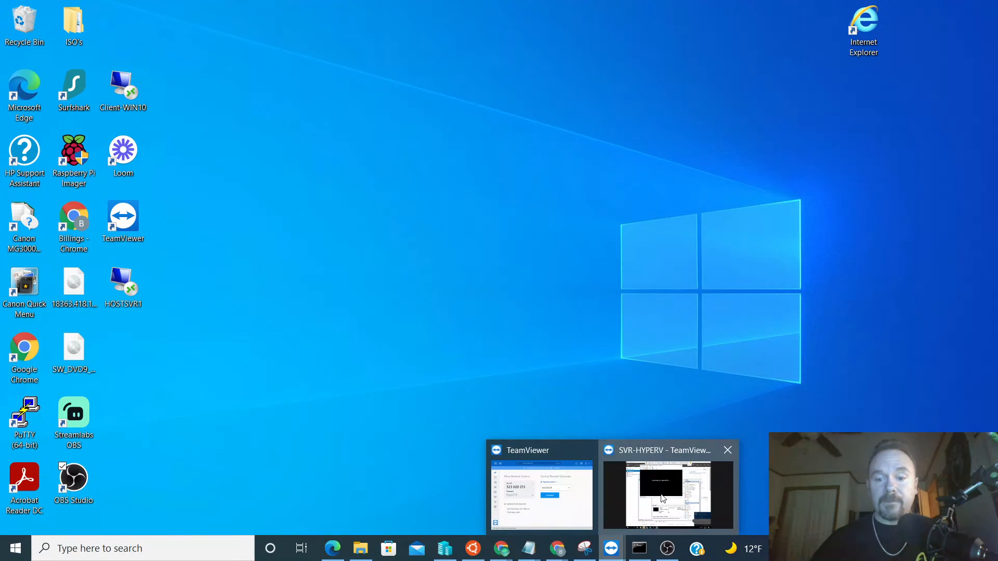
{"action": "left_click", "coordinate": [667, 493]}
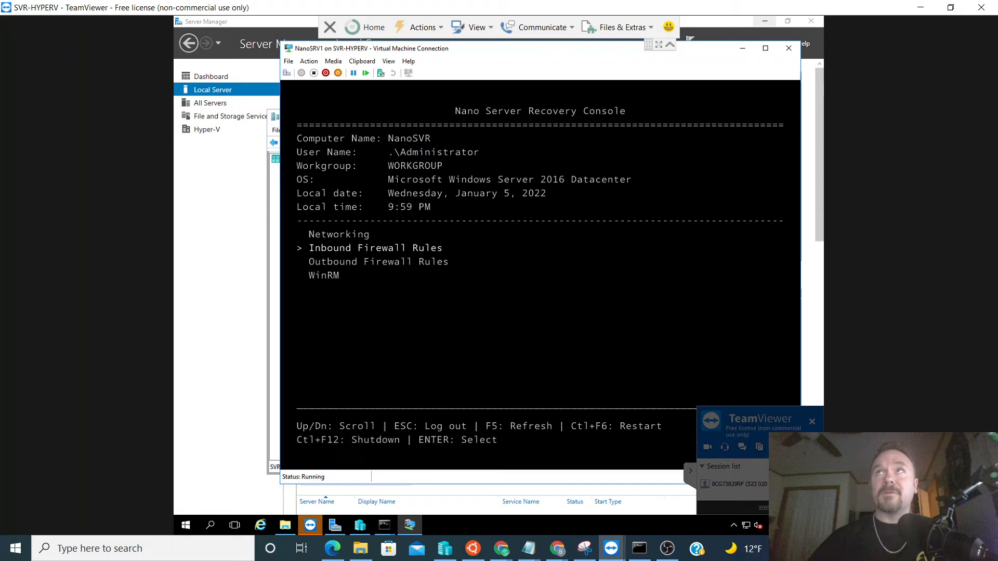
{"action": "mouse_move", "coordinate": [764, 21]}
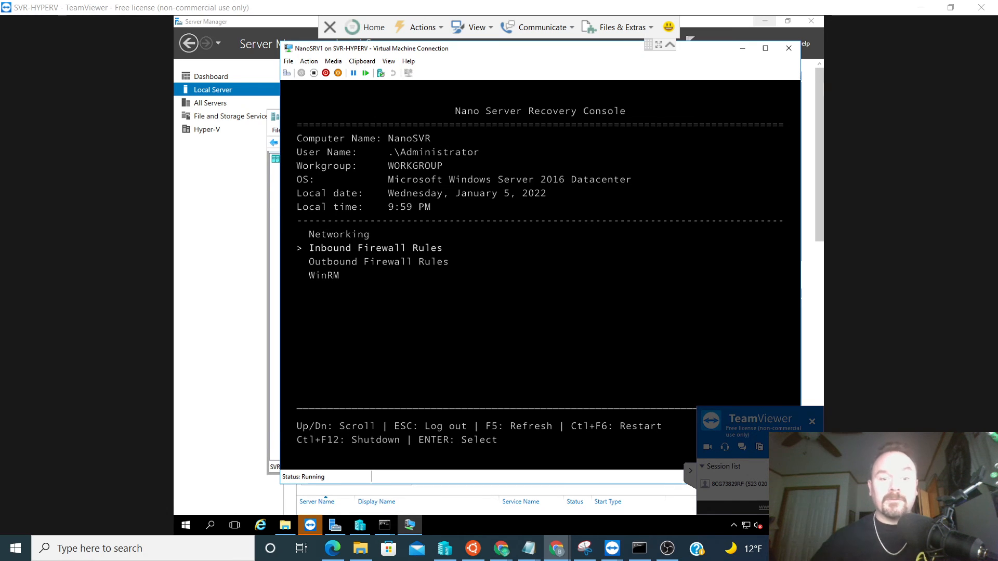
Select SVR-2022VM1 in Hyper-V Manager and double-click it for a console session.
{"action": "left_click", "coordinate": [359, 526]}
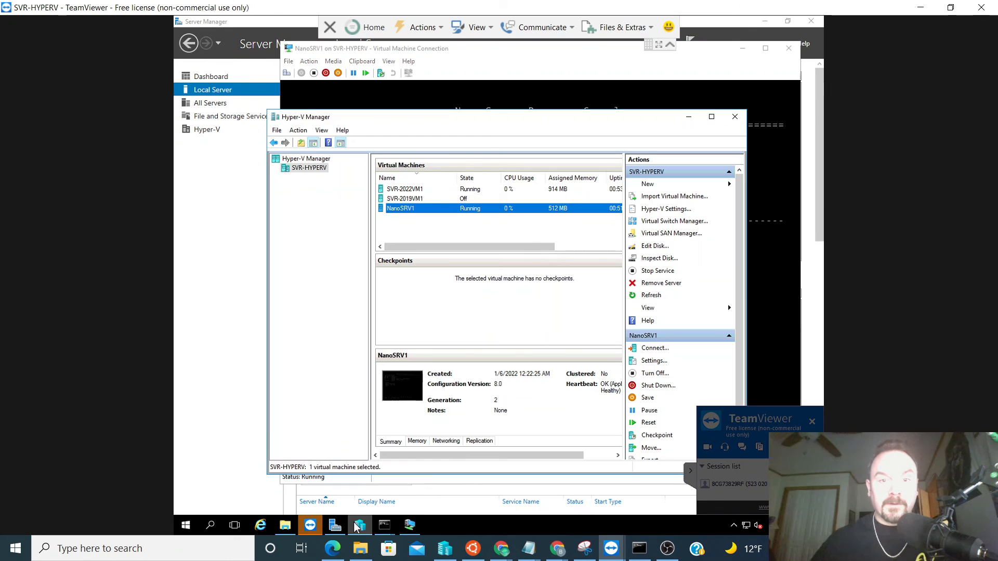
{"action": "left_click", "coordinate": [405, 189]}
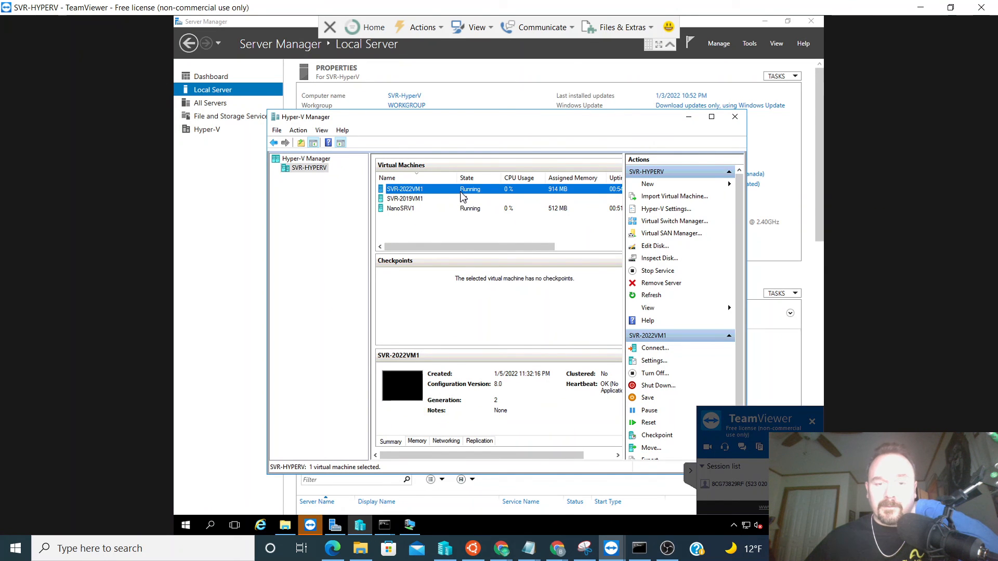
{"action": "double_click", "coordinate": [405, 189]}
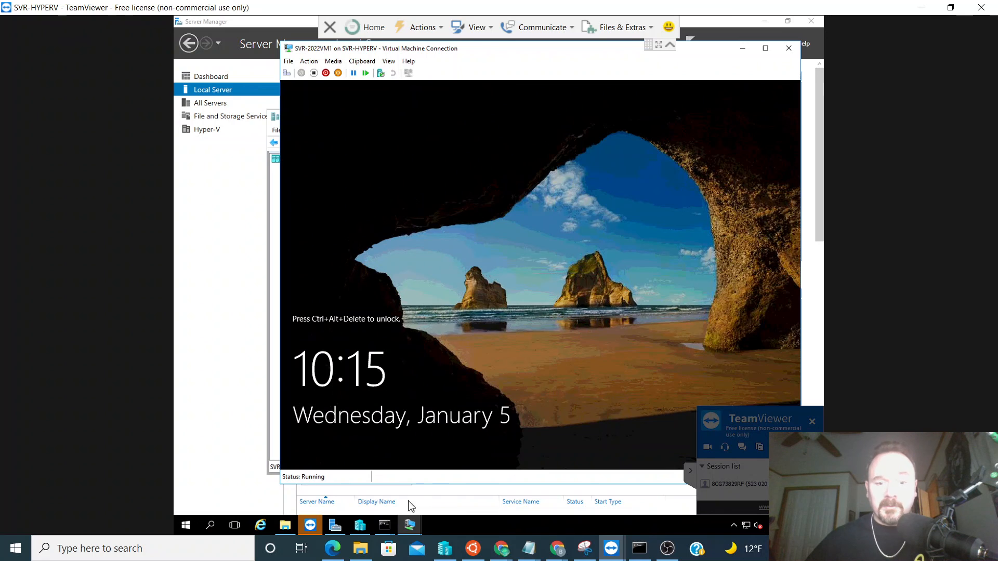
{"action": "mouse_move", "coordinate": [409, 525]}
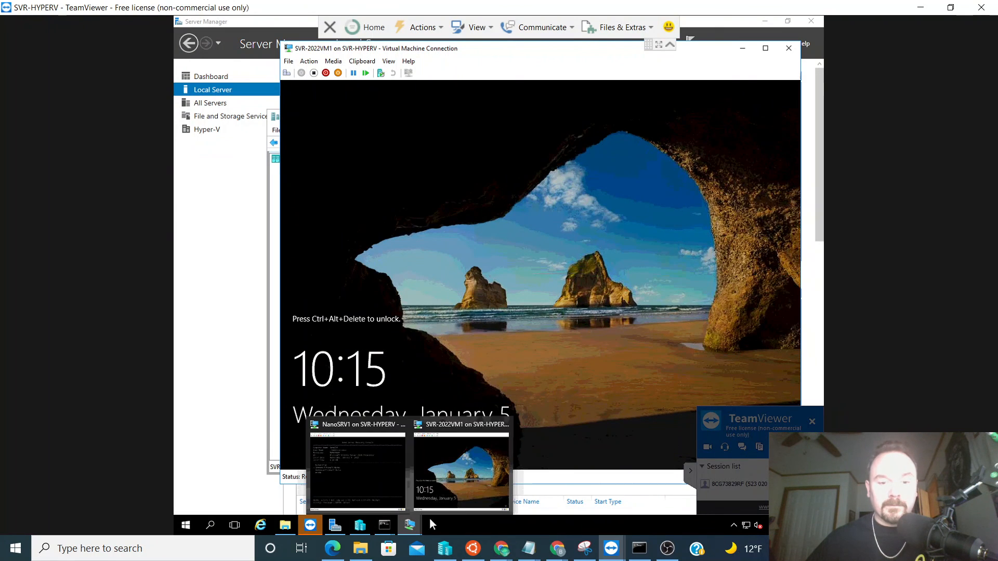